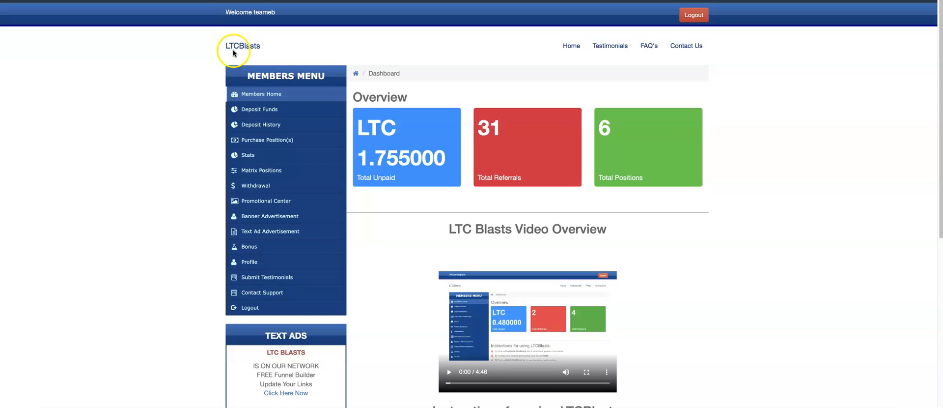
pyautogui.moveTo(305, 103)
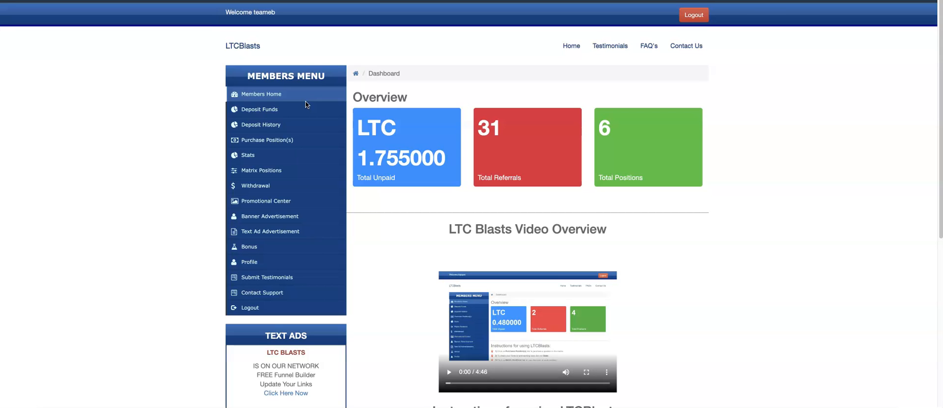
pyautogui.moveTo(356, 188)
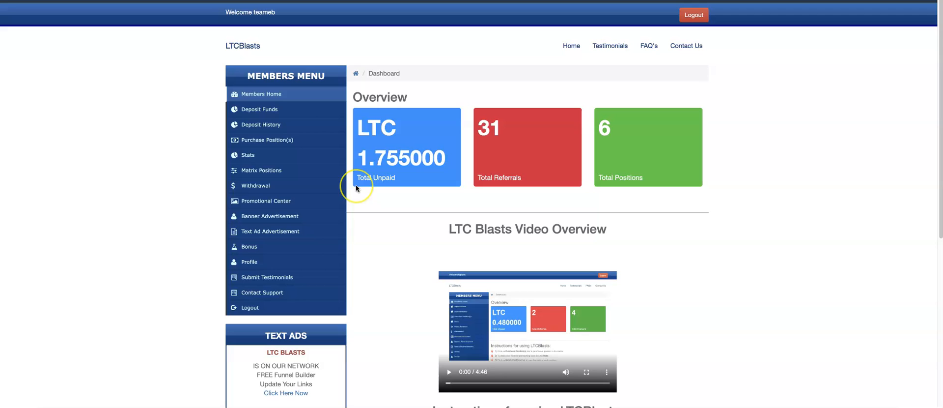
pyautogui.moveTo(368, 248)
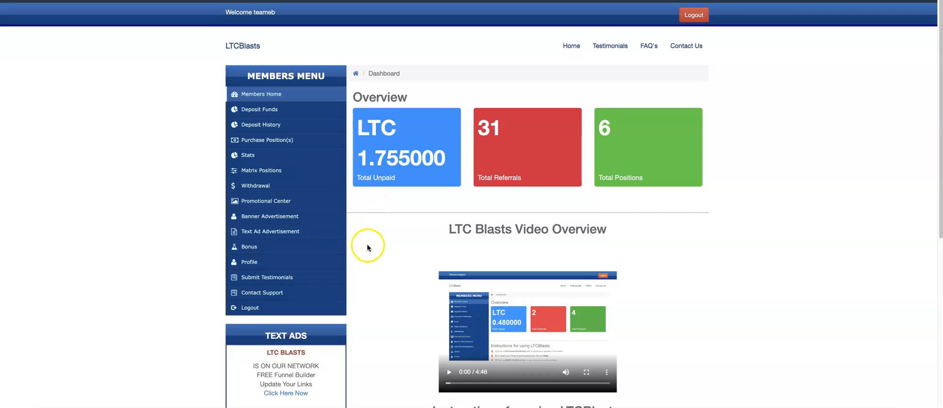
pyautogui.moveTo(382, 265)
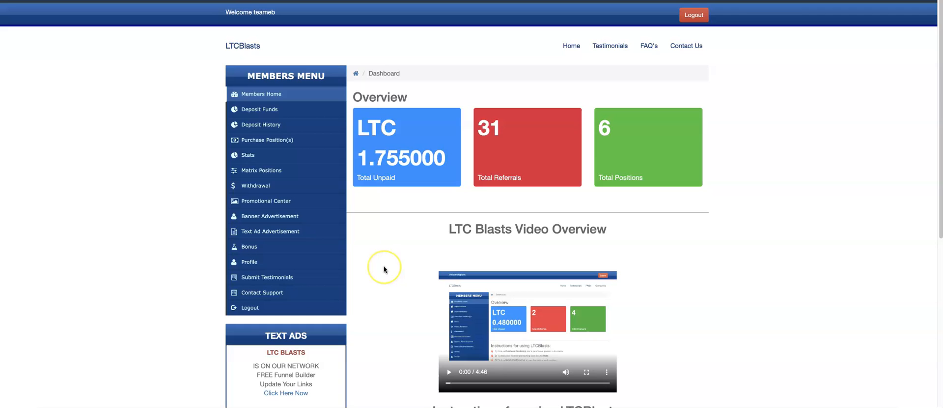
pyautogui.moveTo(288, 147)
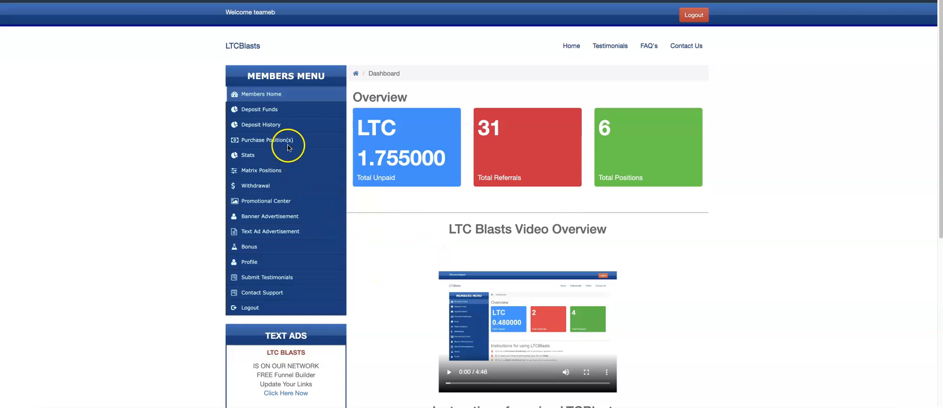
pyautogui.moveTo(322, 167)
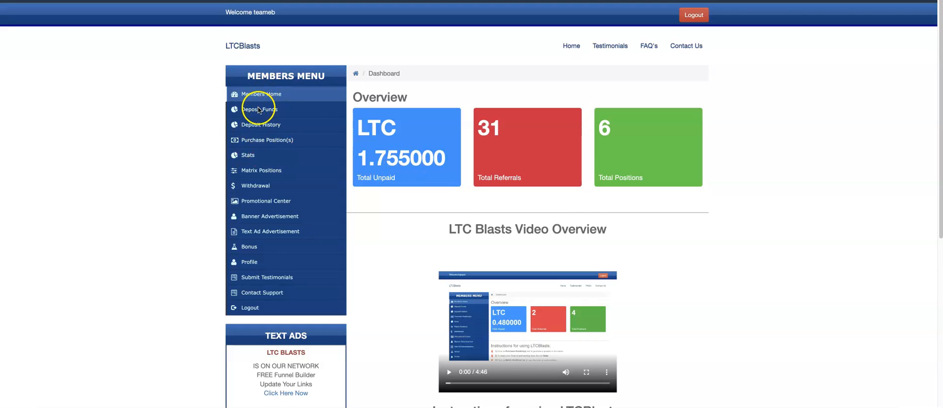
pyautogui.moveTo(258, 185)
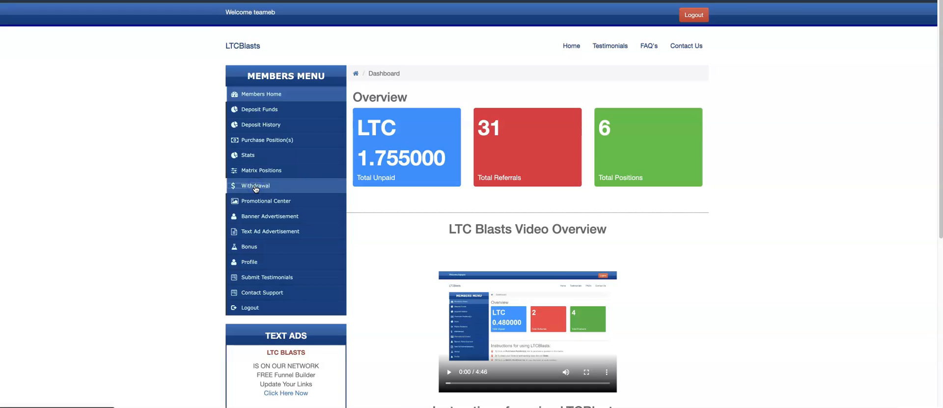
# Step: Submit a 1 LTC withdrawal request to the Litecoin address from the Withdrawal page
pyautogui.click(254, 185)
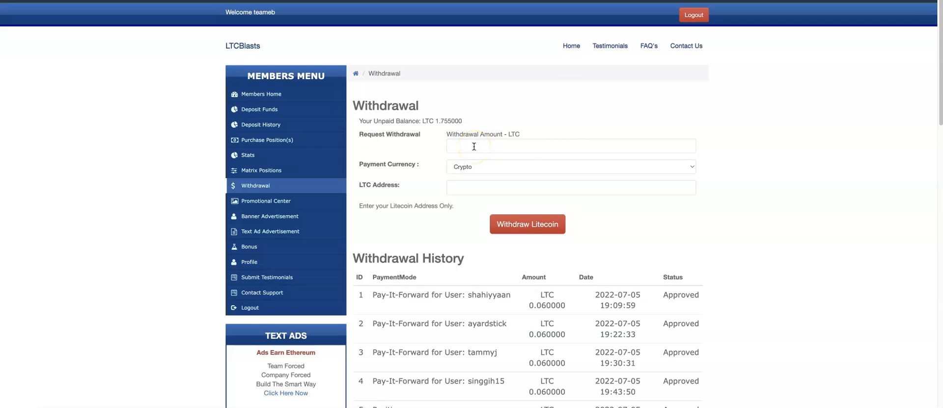
pyautogui.click(570, 145)
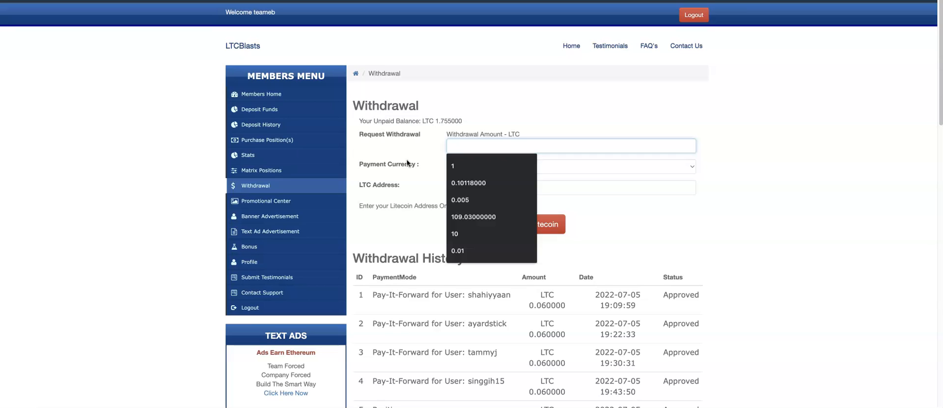
pyautogui.write('1')
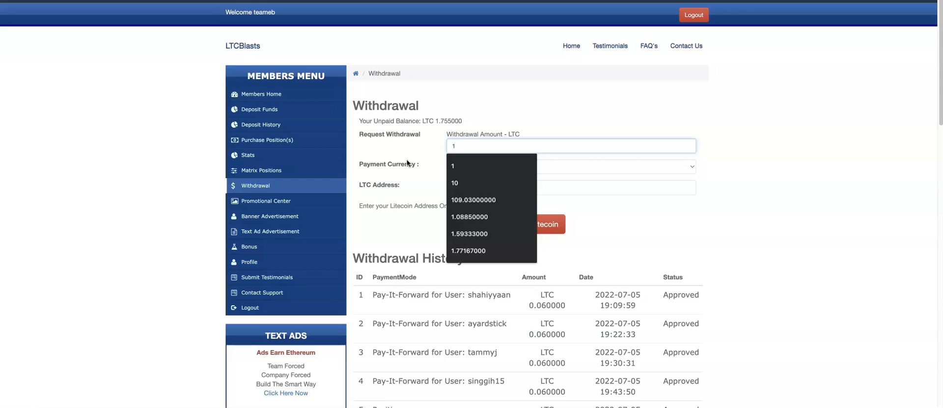
pyautogui.write('.')
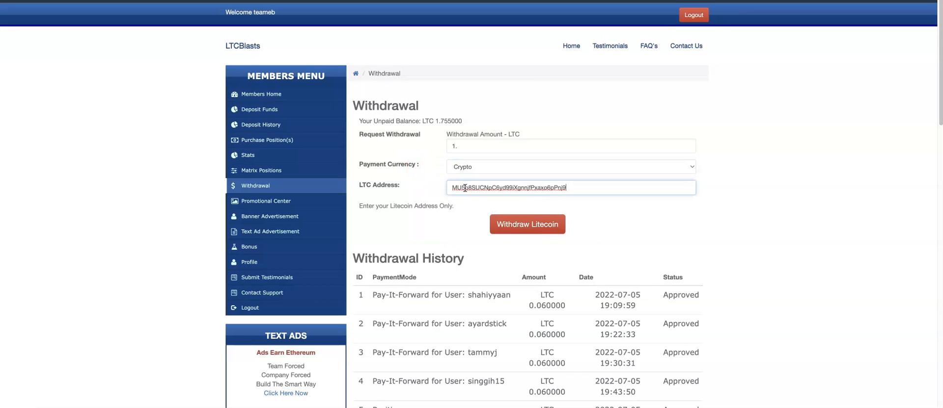
pyautogui.moveTo(588, 183)
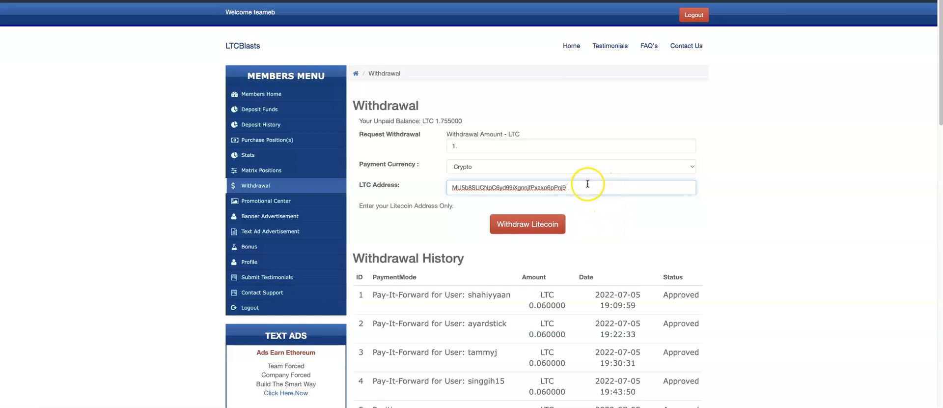
pyautogui.moveTo(466, 209)
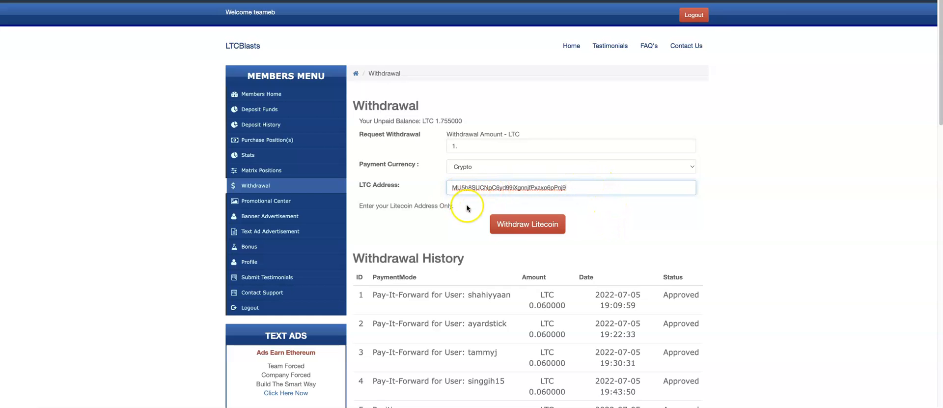
pyautogui.moveTo(470, 215)
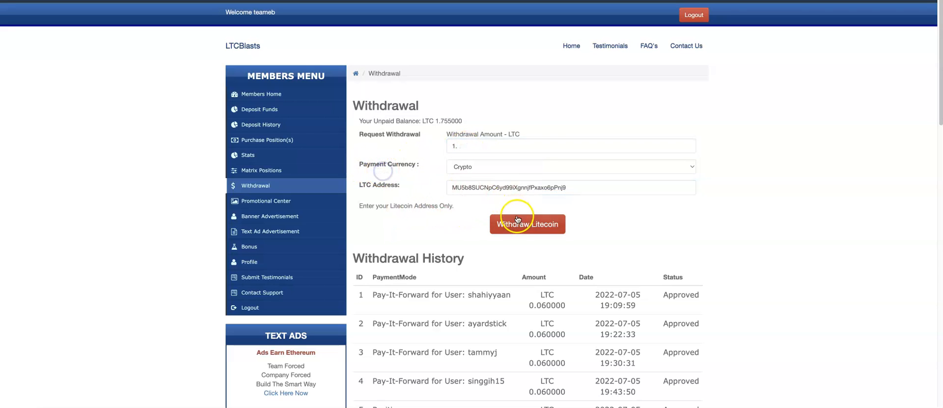
pyautogui.click(528, 224)
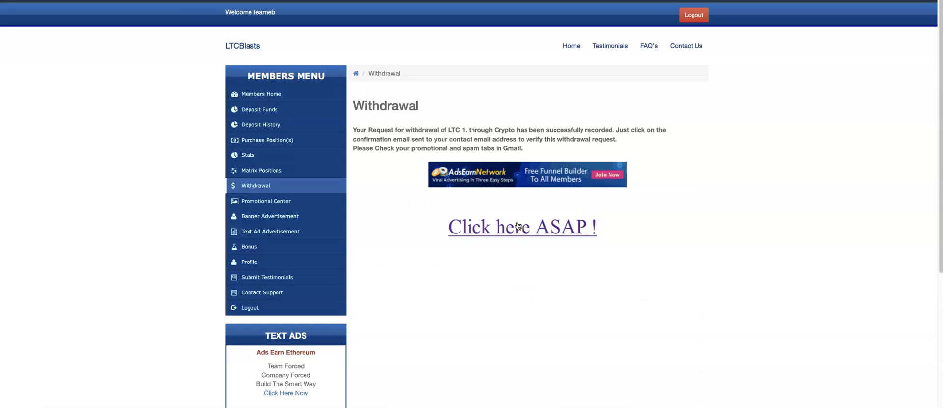
pyautogui.moveTo(399, 131)
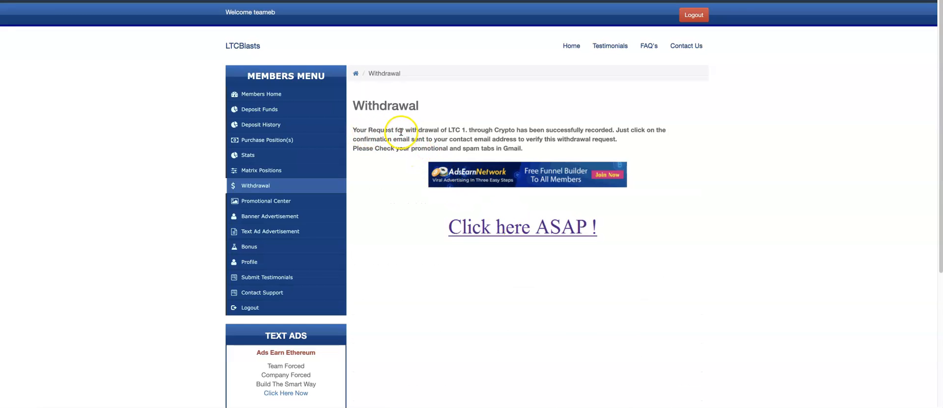
pyautogui.moveTo(519, 131)
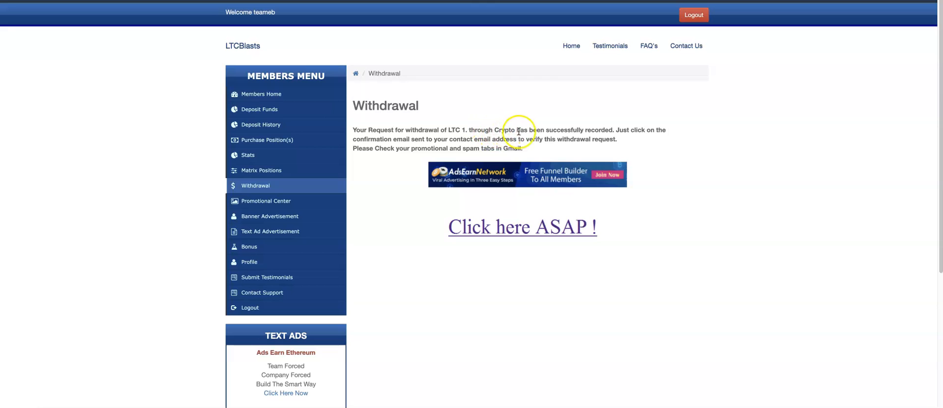
pyautogui.moveTo(647, 133)
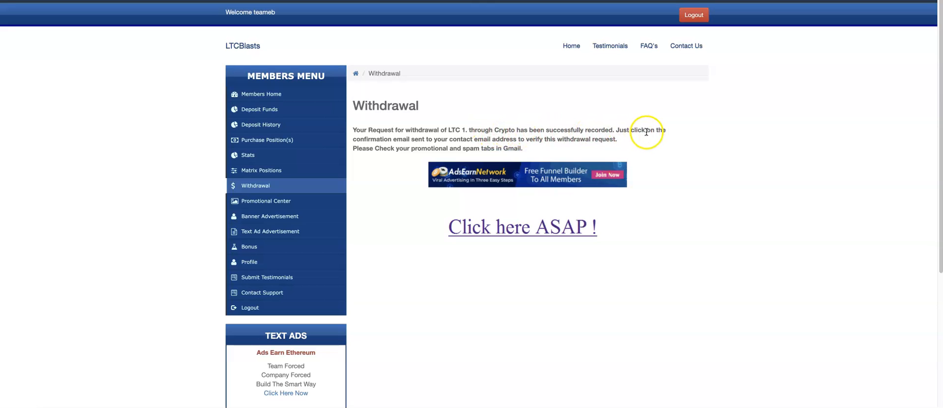
pyautogui.moveTo(480, 128)
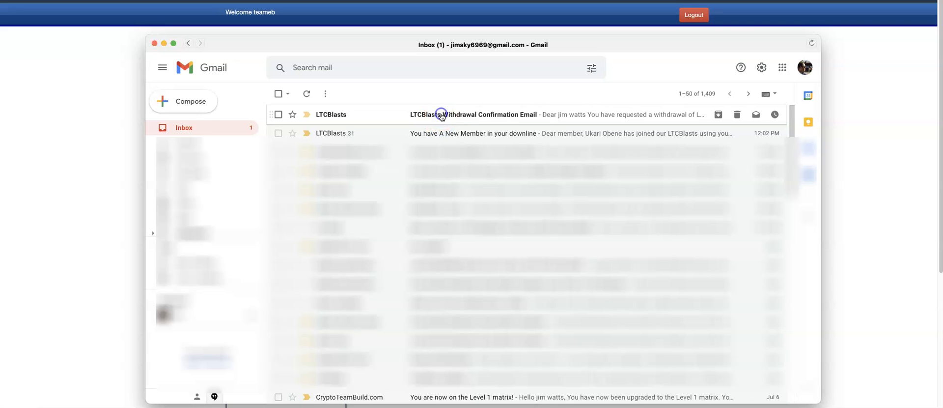
# Step: Open the LTCBlasts Withdrawal Confirmation Email in the Gmail inbox
pyautogui.click(473, 114)
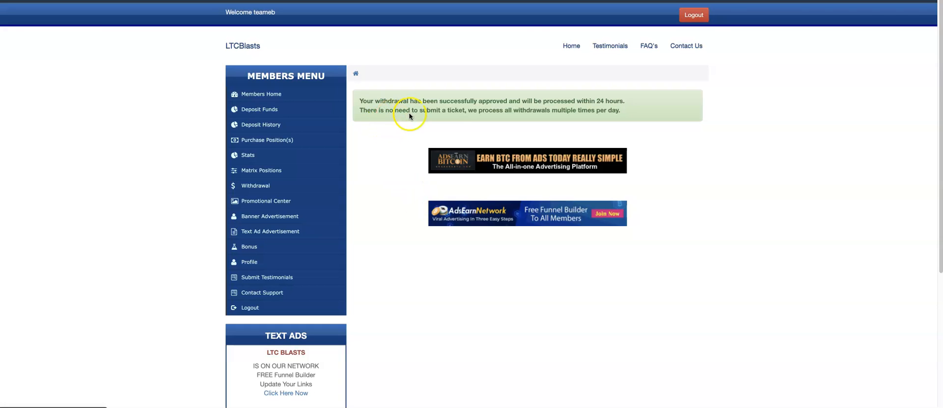
pyautogui.moveTo(536, 108)
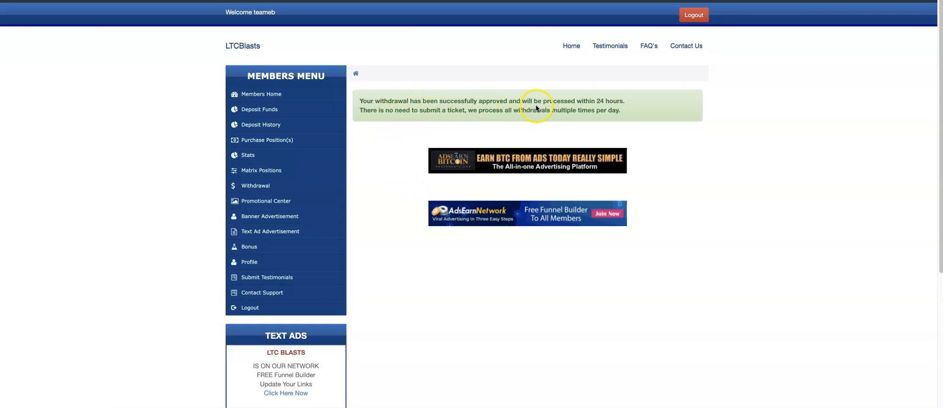
pyautogui.moveTo(657, 137)
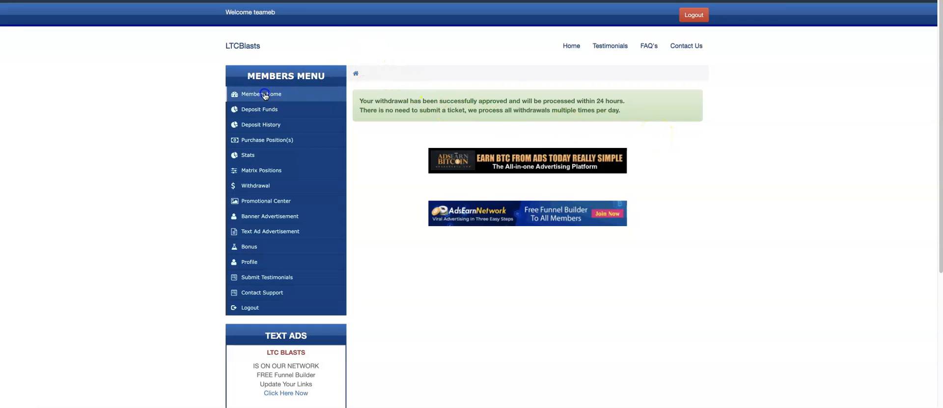
# Step: Return to Members Home, where total unpaid shows LTC 0.755000
pyautogui.click(260, 94)
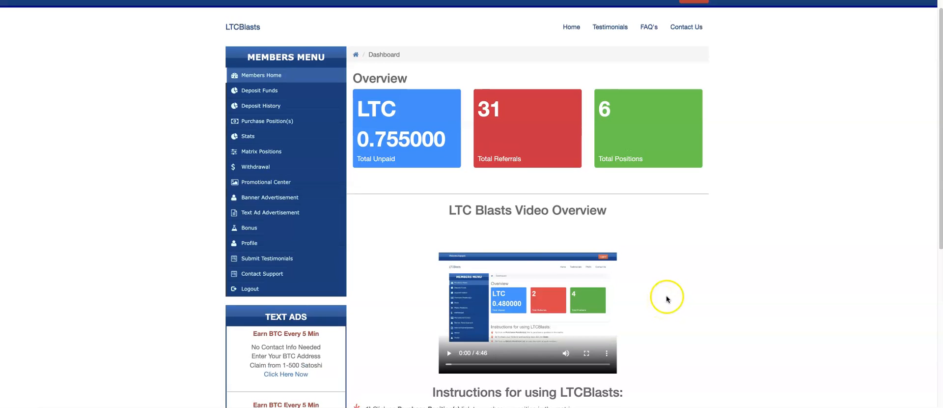
pyautogui.moveTo(664, 330)
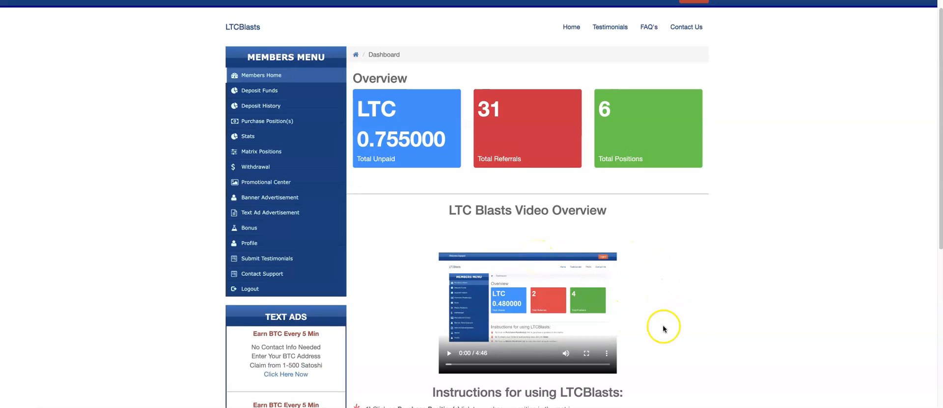
pyautogui.moveTo(525, 306)
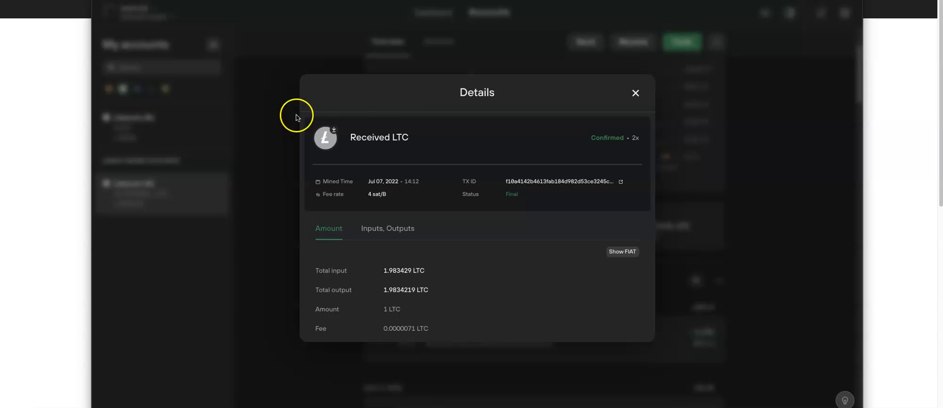
pyautogui.moveTo(416, 170)
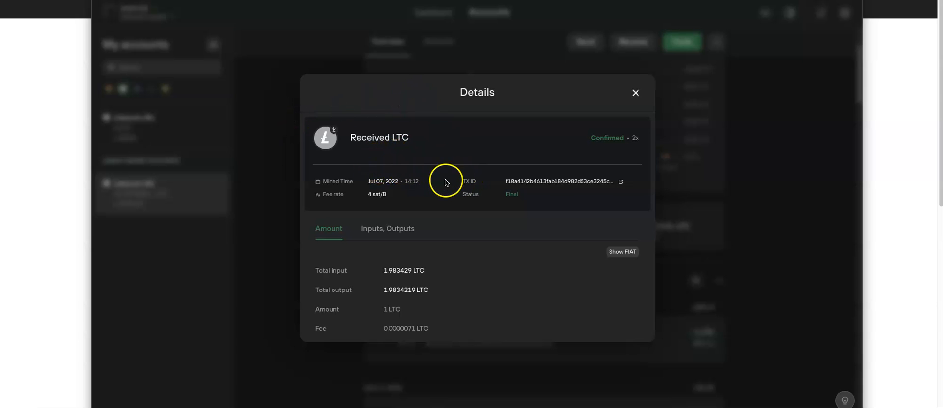
pyautogui.moveTo(392, 275)
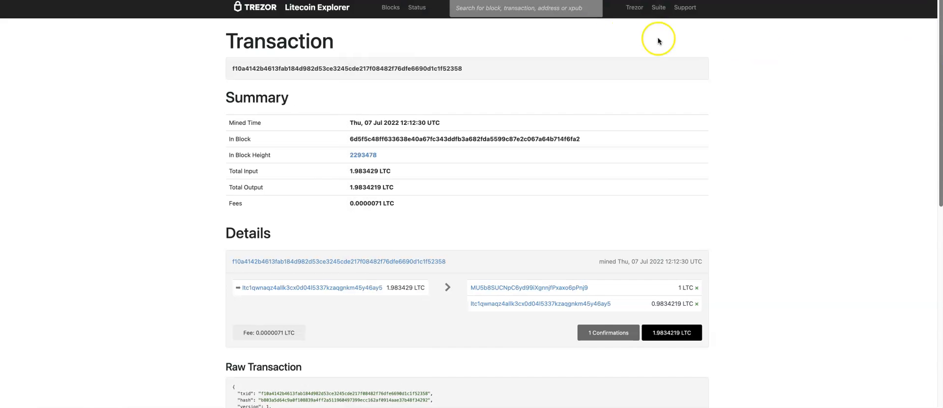
pyautogui.moveTo(354, 184)
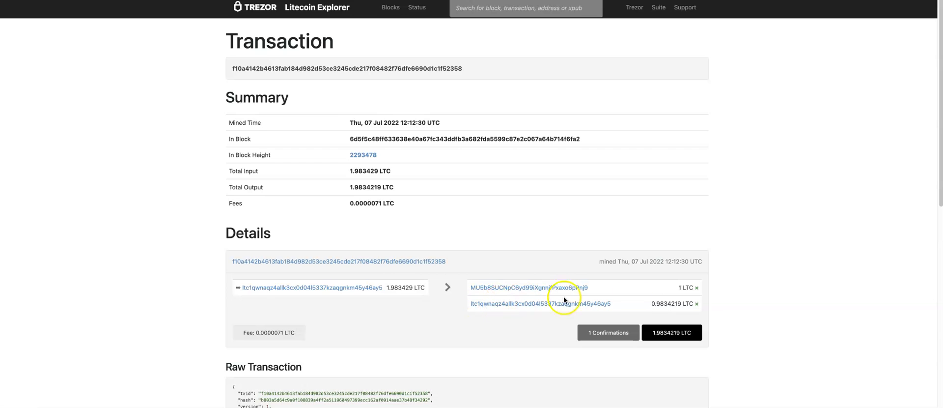
pyautogui.moveTo(605, 292)
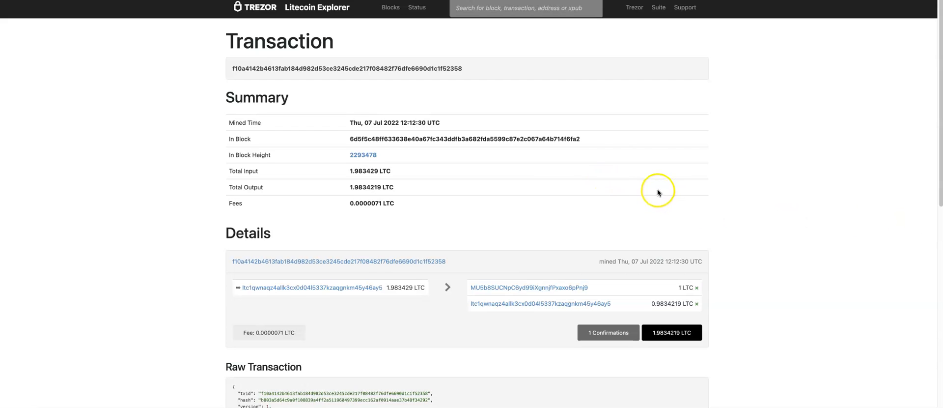
pyautogui.moveTo(661, 192)
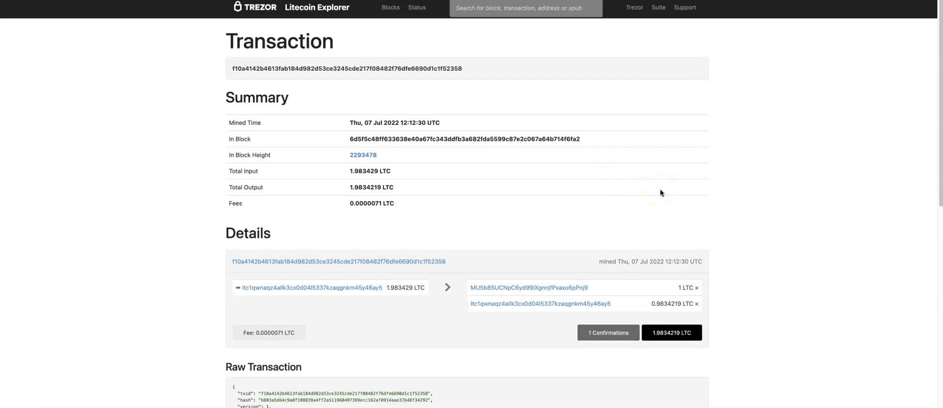